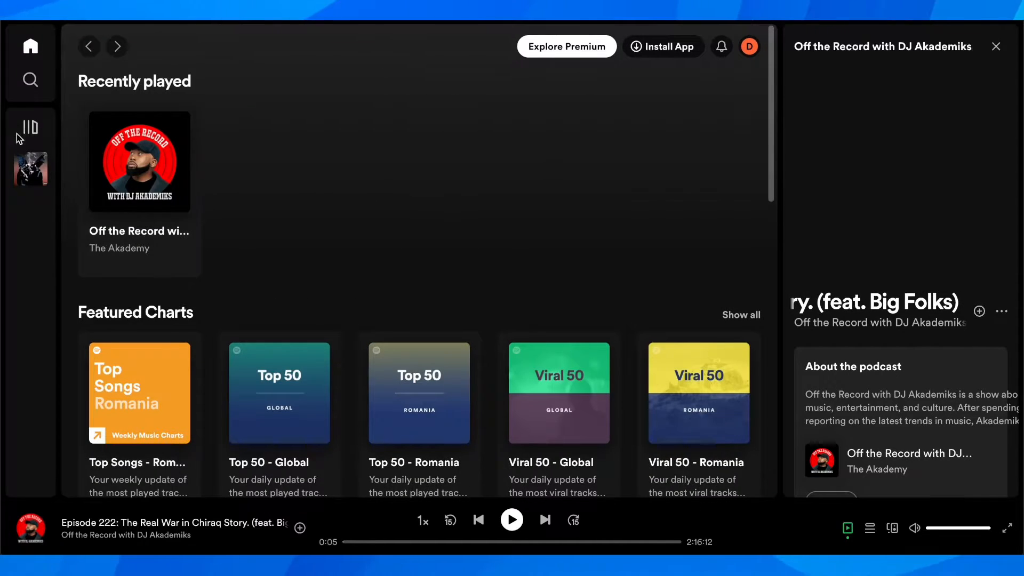
Expand Your Library to show the playlist 'through the late night' in the sidebar
left_click(30, 127)
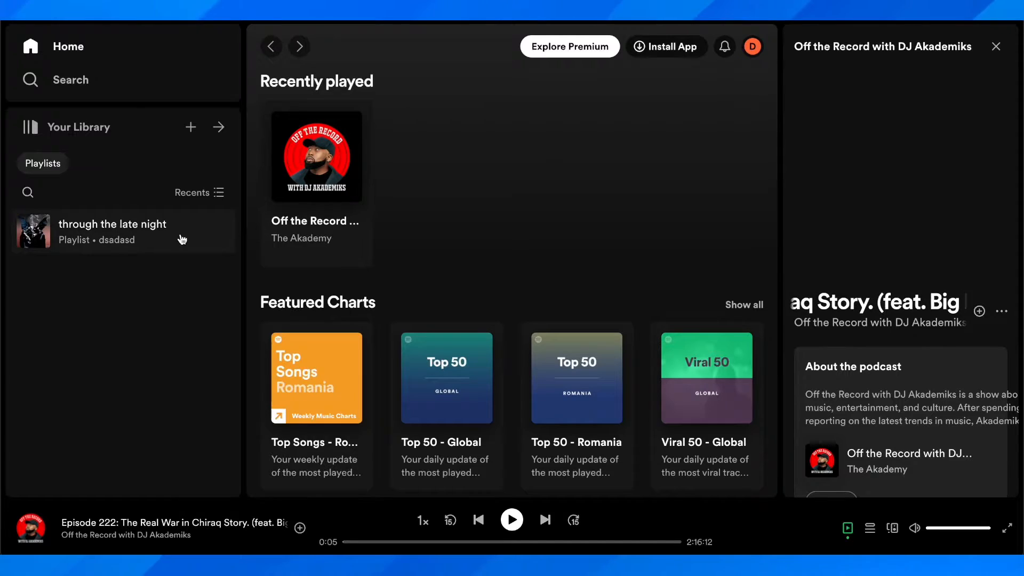
right_click(111, 231)
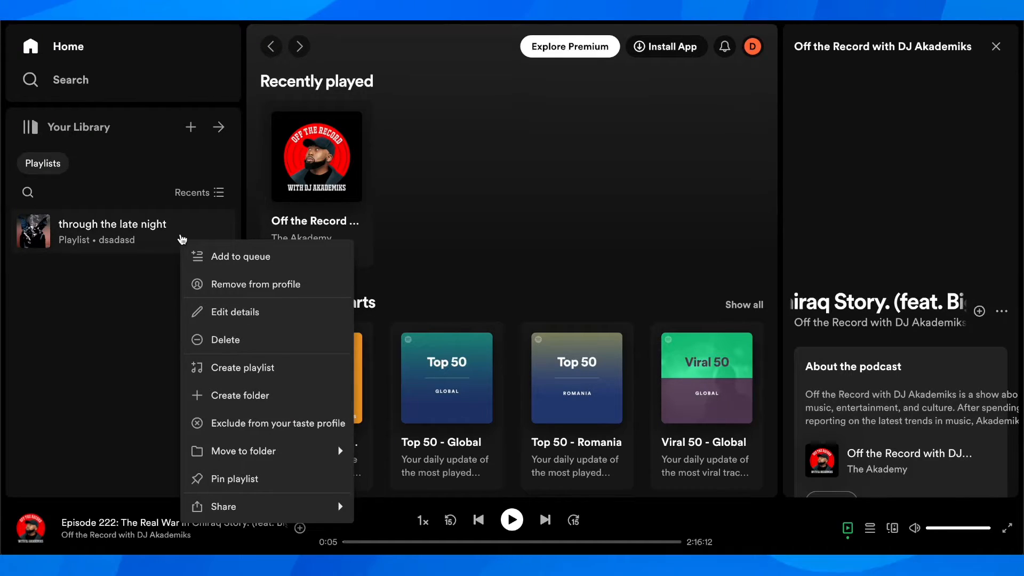
mouse_move(247, 423)
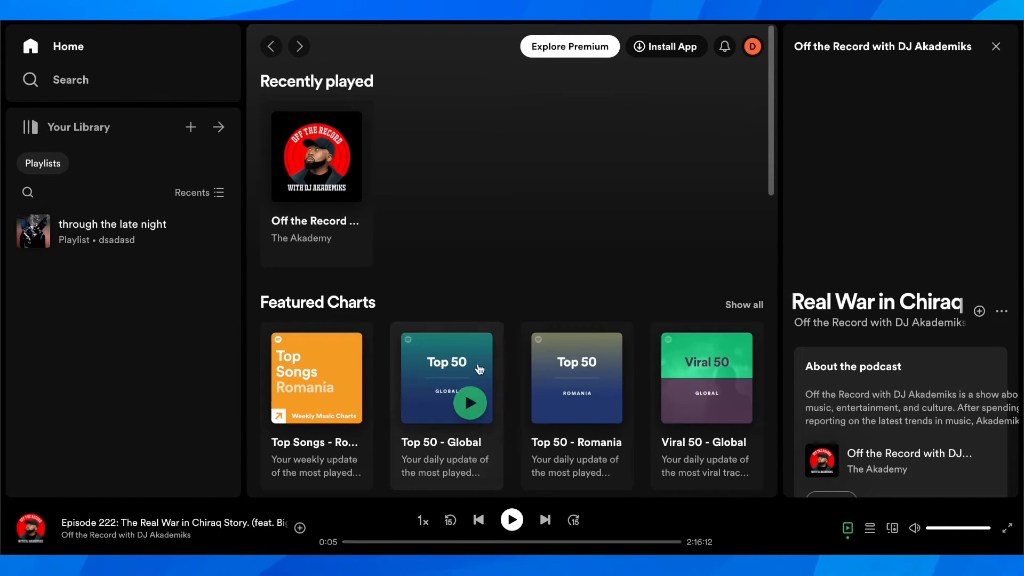
right_click(446, 377)
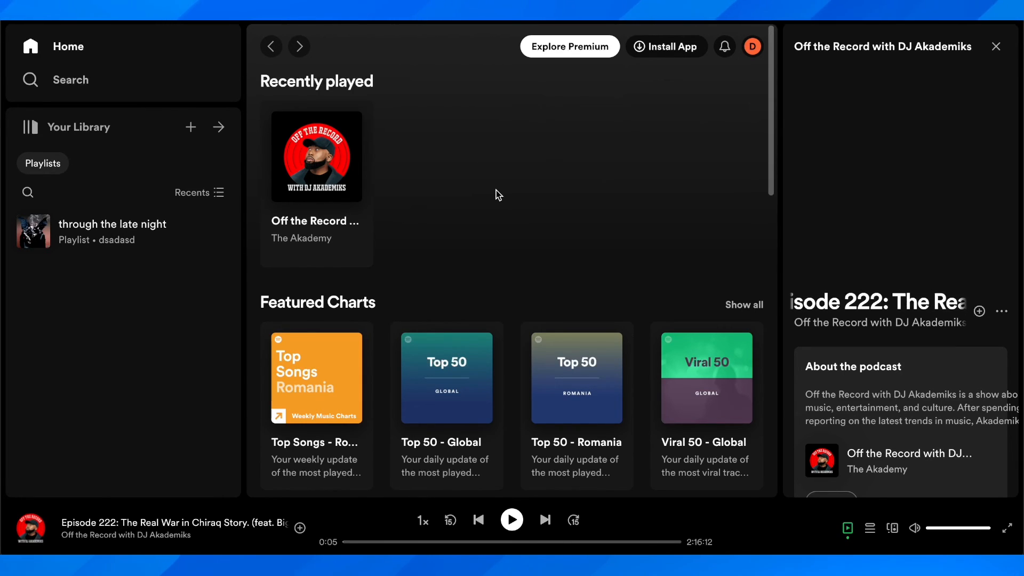
mouse_move(230, 313)
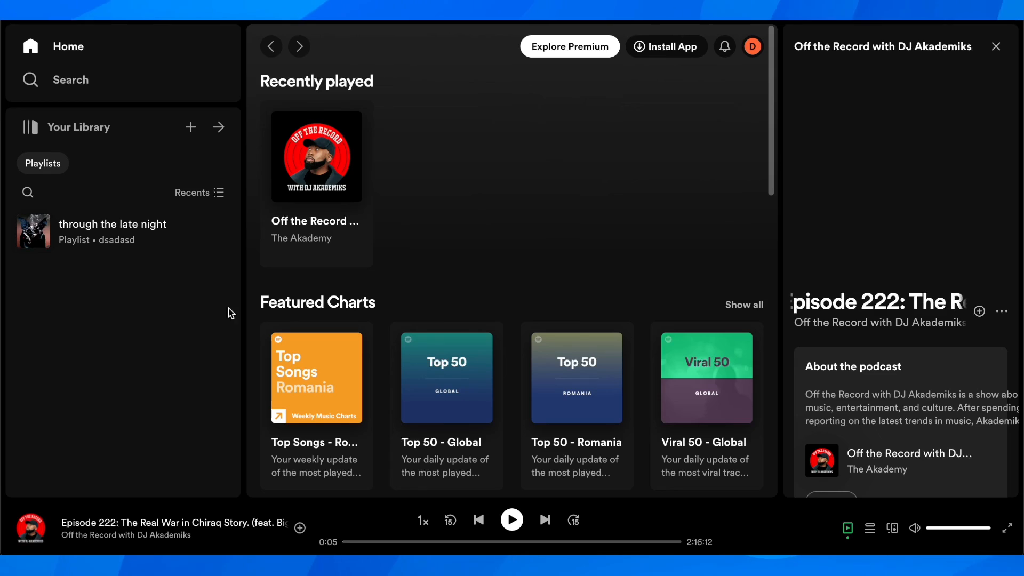